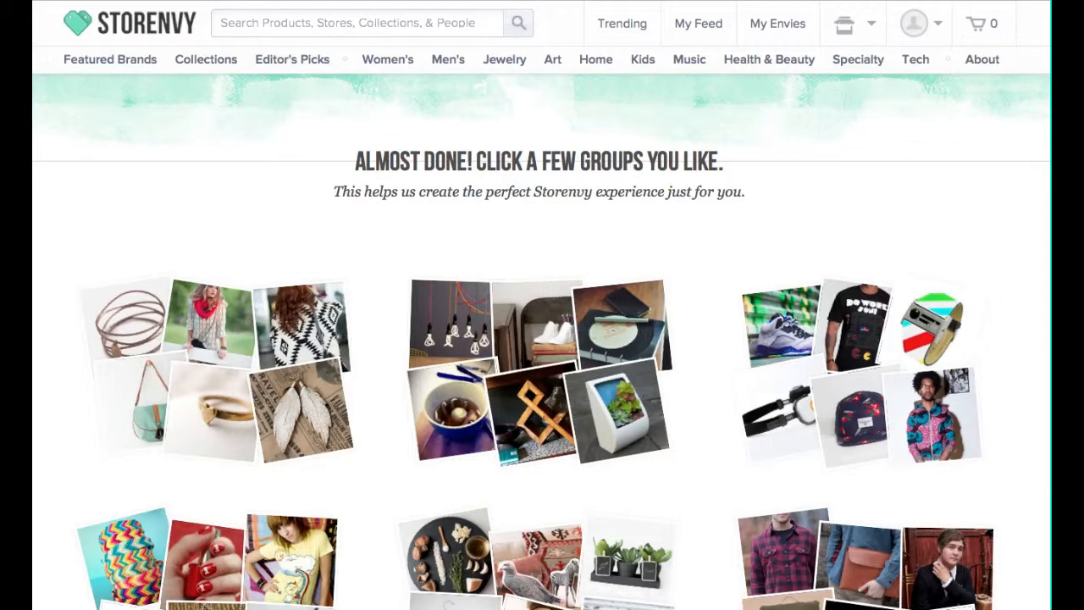
Open the store's Settings from the store icon menu in the top bar.
{"action": "left_click", "coordinate": [850, 23]}
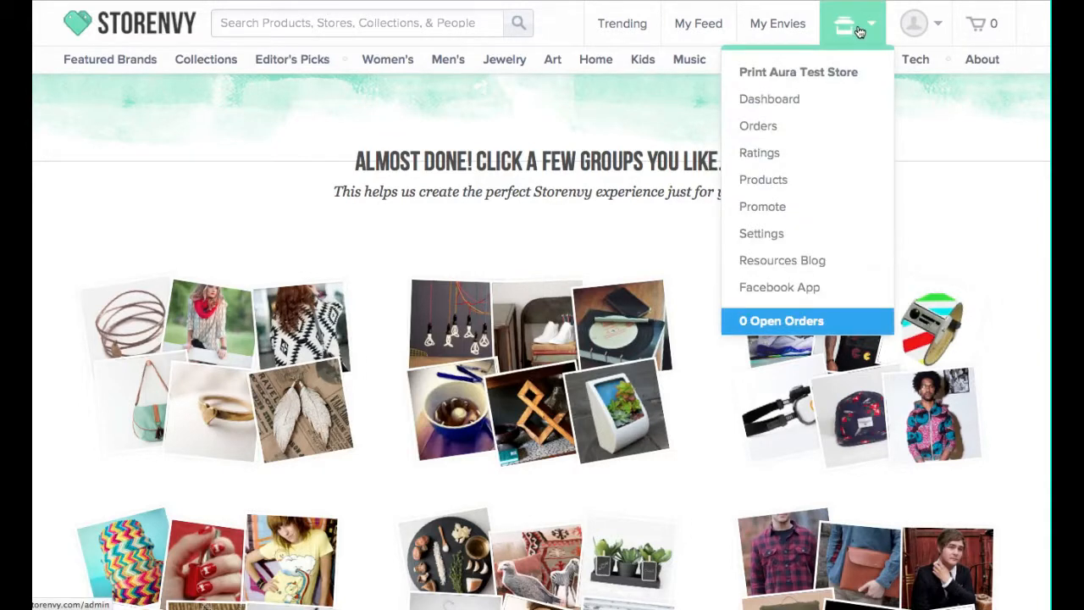
{"action": "mouse_move", "coordinate": [761, 233]}
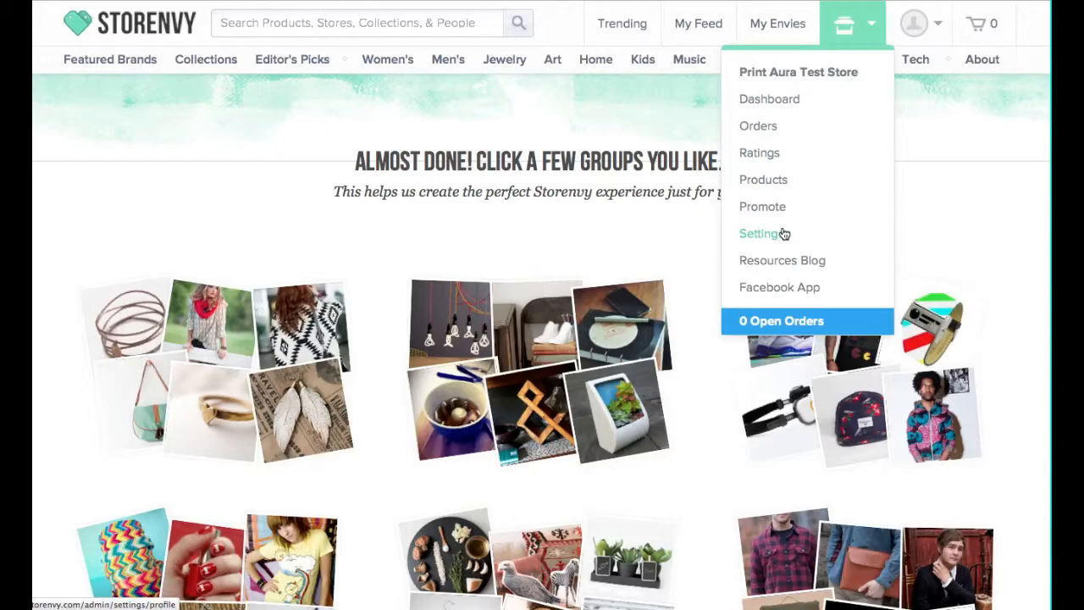
{"action": "left_click", "coordinate": [758, 233]}
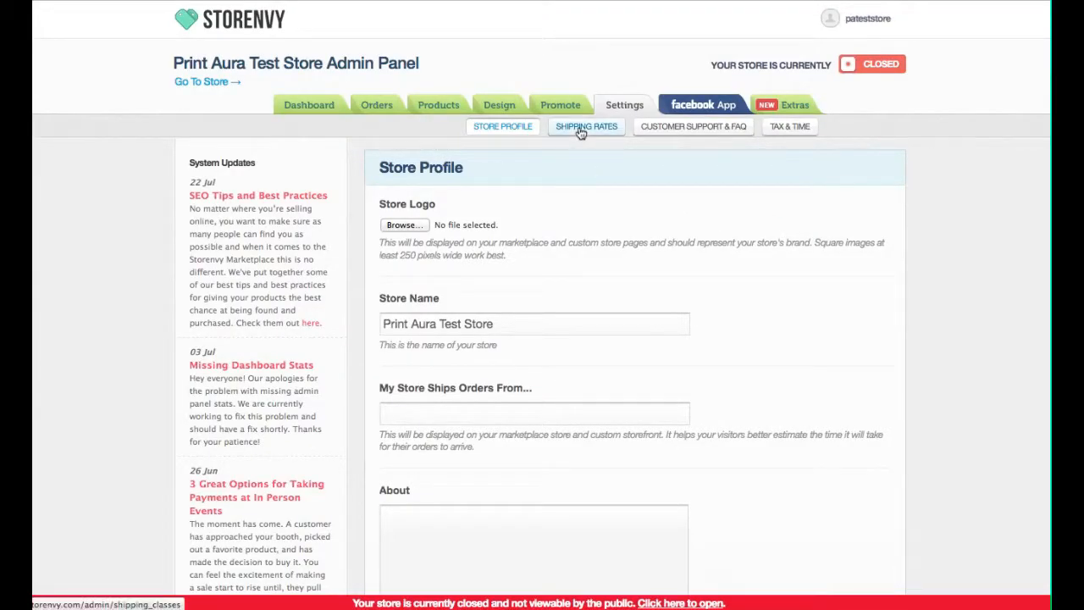
Show the Shipping Rates settings listing the Standard and Everywhere Else classes.
{"action": "left_click", "coordinate": [585, 126]}
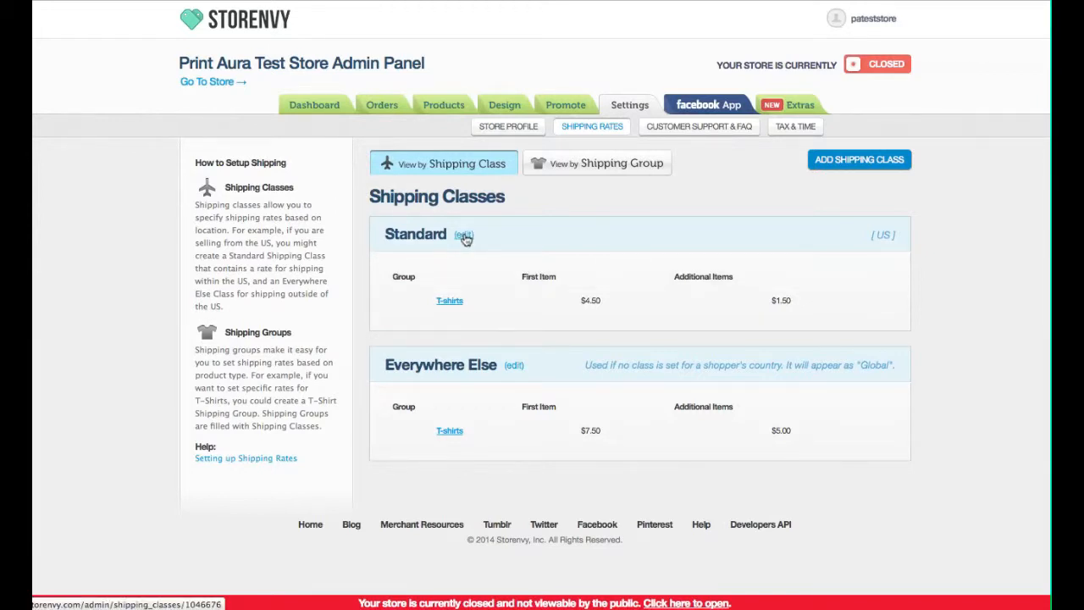
{"action": "mouse_move", "coordinate": [430, 233]}
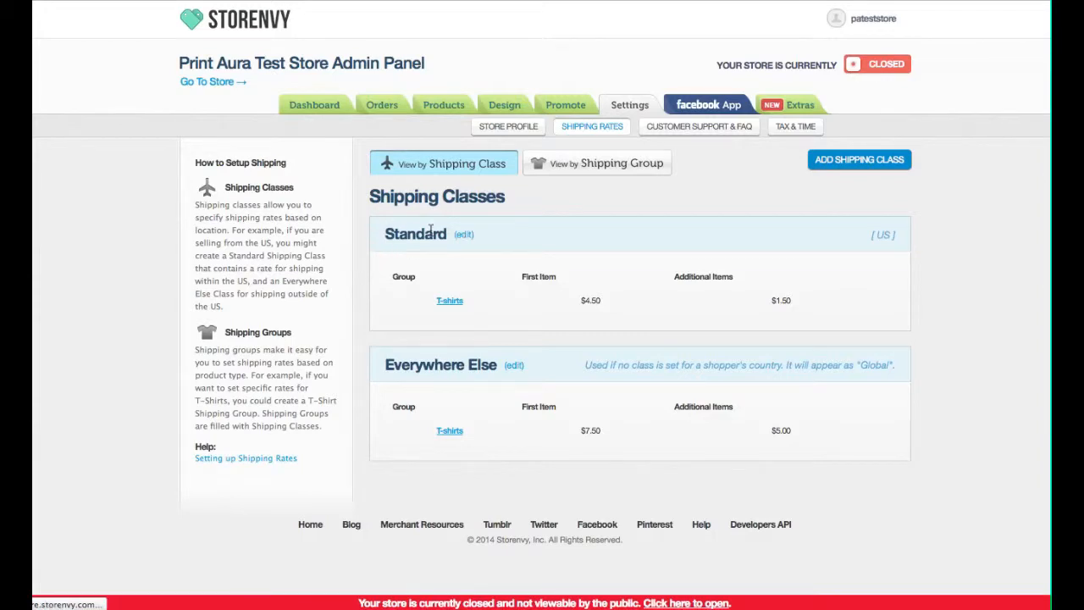
Rename the Standard class to 'Standard - US', then check Print Aura's pricing page.
{"action": "left_click", "coordinate": [463, 234]}
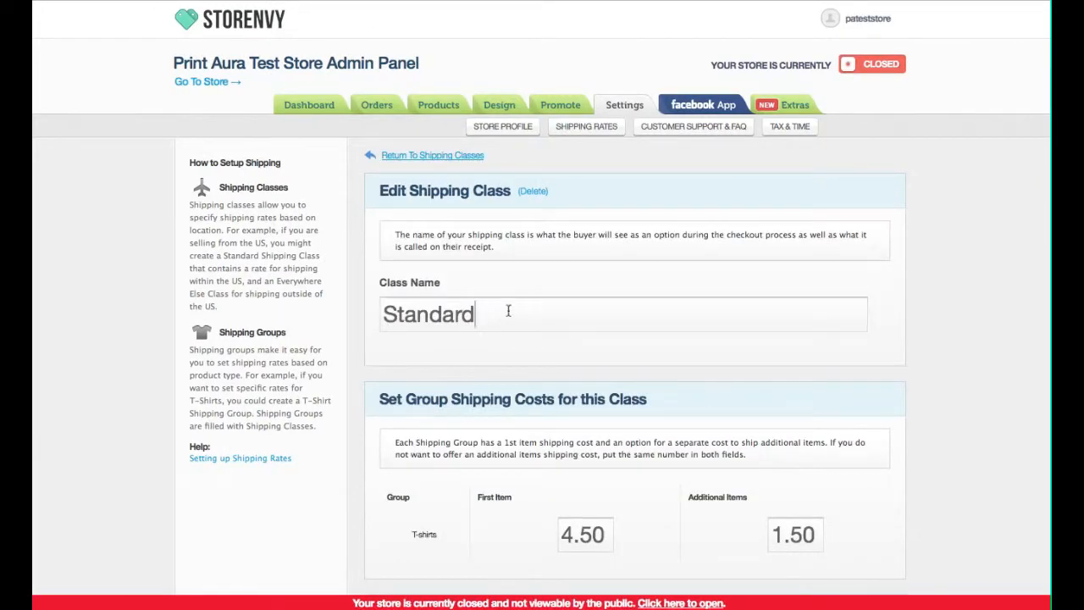
{"action": "type", "text": "- US"}
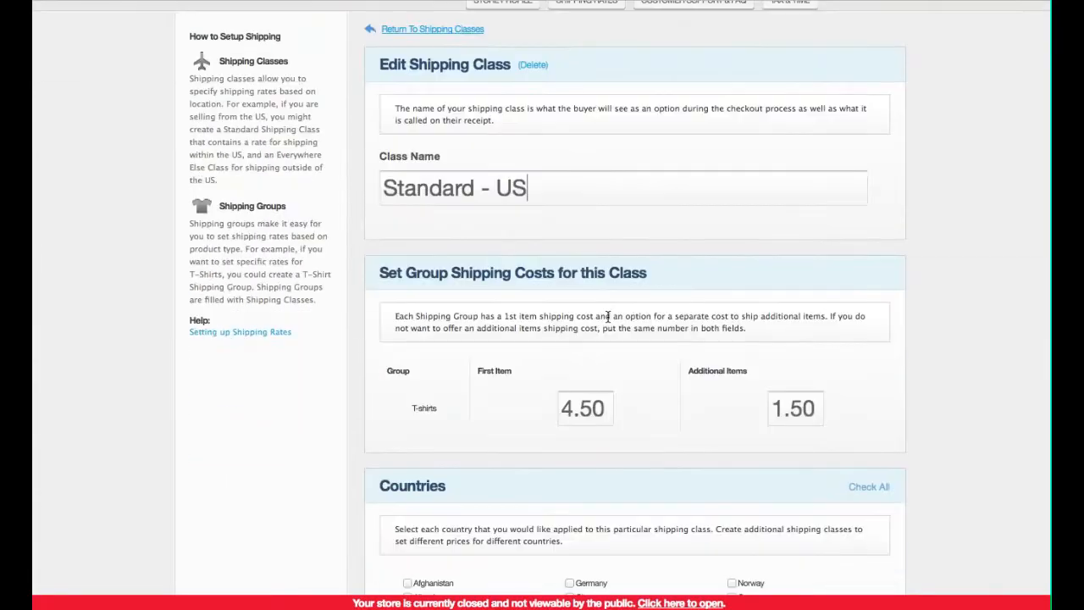
{"action": "left_click", "coordinate": [583, 408]}
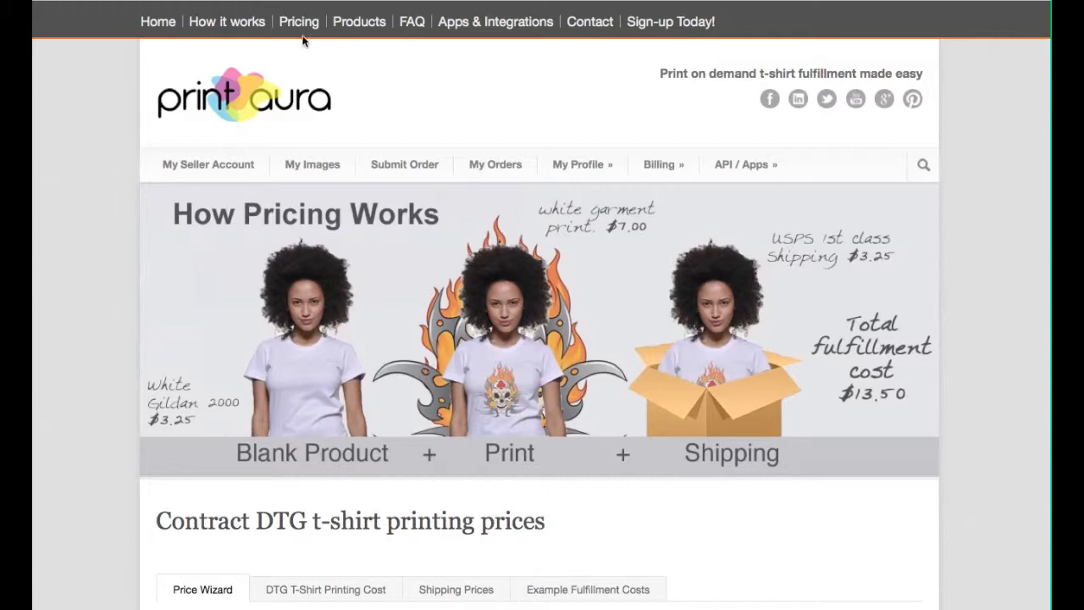
Show Print Aura's Shipping Prices tab with US, Canada and international rates.
{"action": "scroll", "scroll_direction": "down", "scroll_amount": 3}
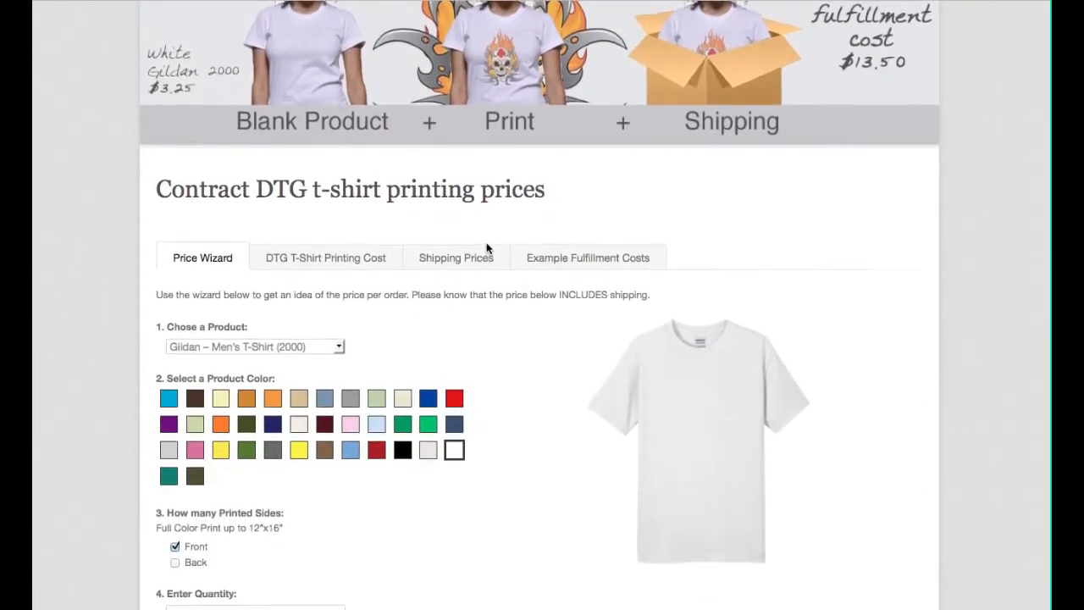
{"action": "left_click", "coordinate": [456, 257]}
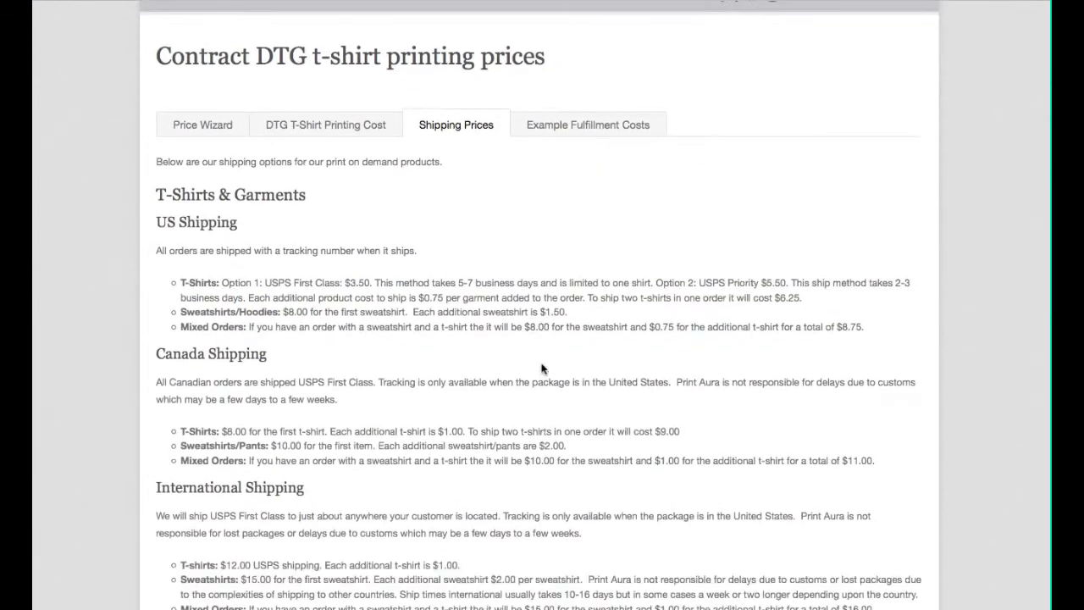
{"action": "mouse_move", "coordinate": [309, 292]}
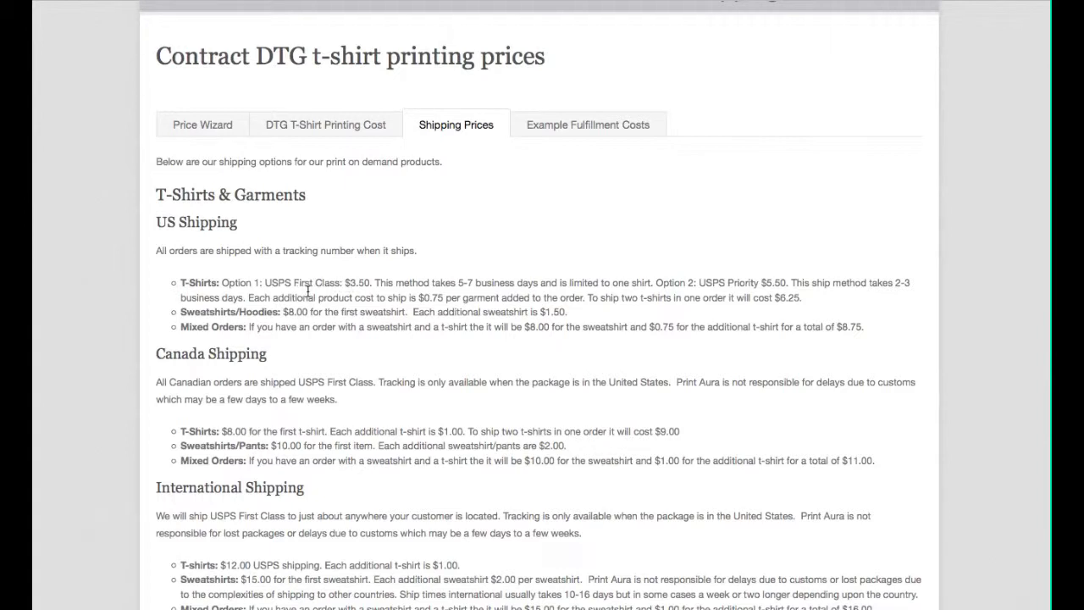
{"action": "mouse_move", "coordinate": [411, 286]}
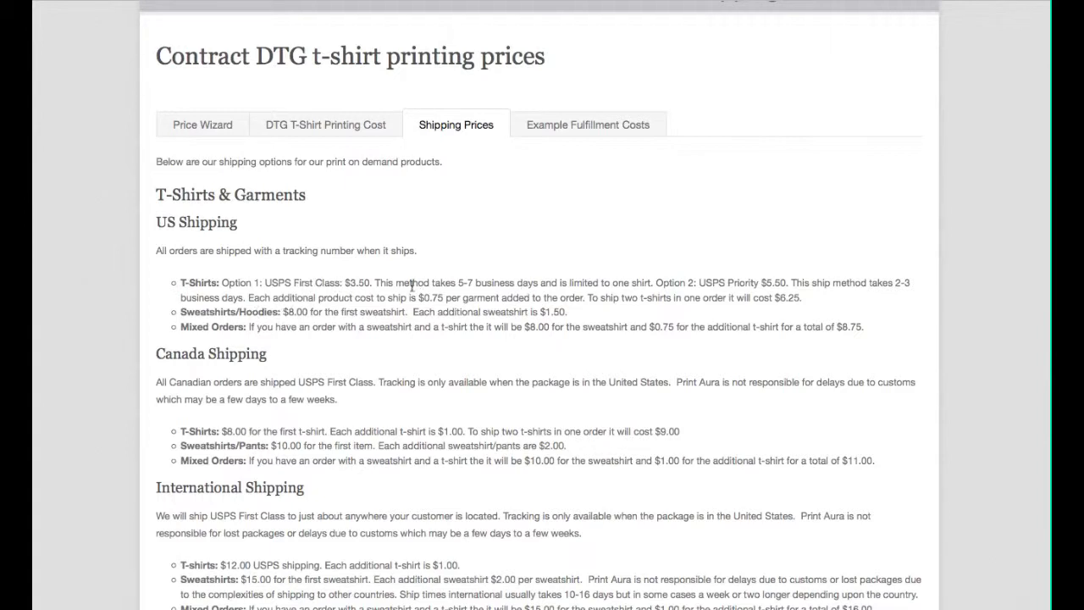
{"action": "mouse_move", "coordinate": [758, 281]}
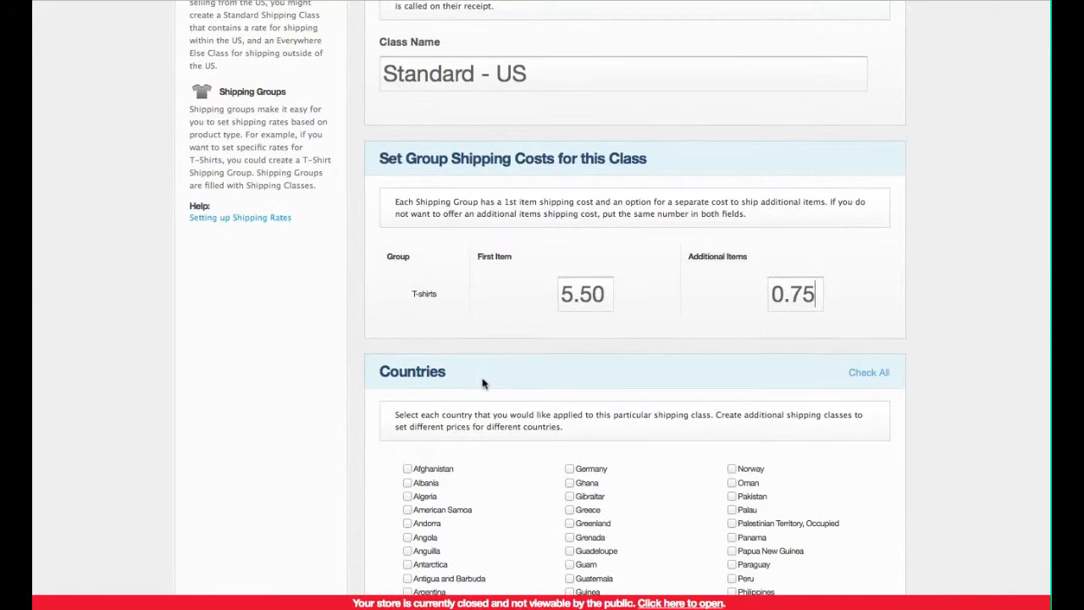
Save Standard - US for the United States with T-shirts at $5.50 and $0.75.
{"action": "scroll", "scroll_direction": "down", "scroll_amount": 3}
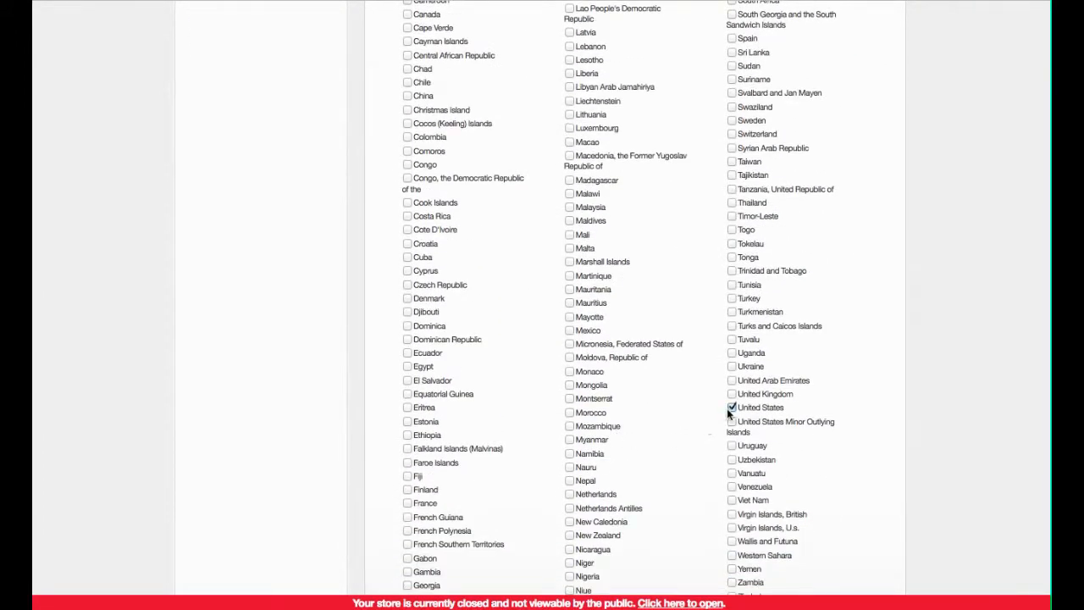
{"action": "scroll", "scroll_direction": "down", "scroll_amount": 3}
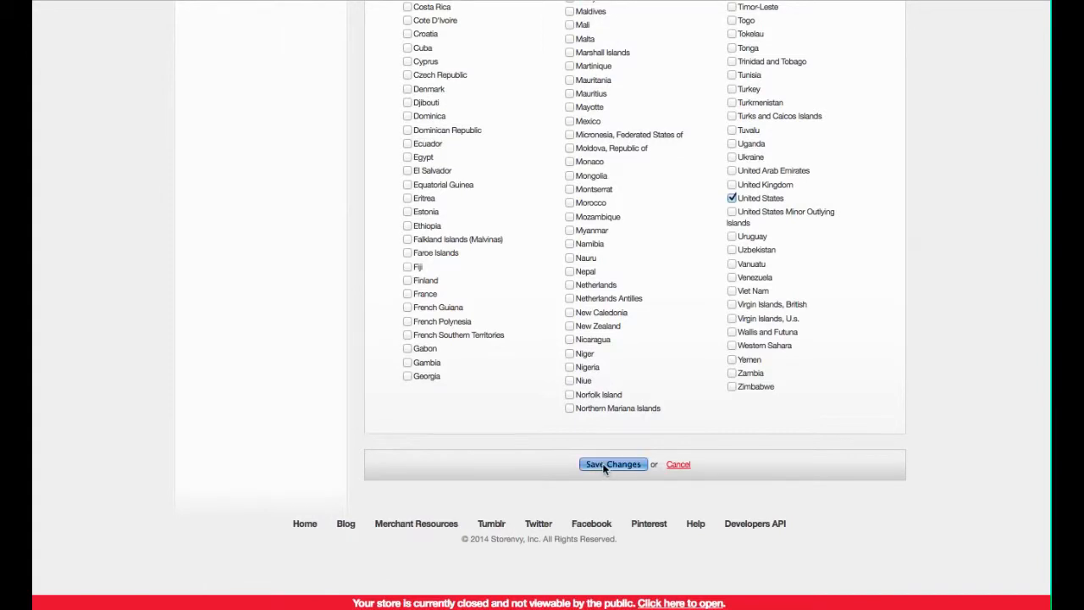
{"action": "left_click", "coordinate": [612, 464]}
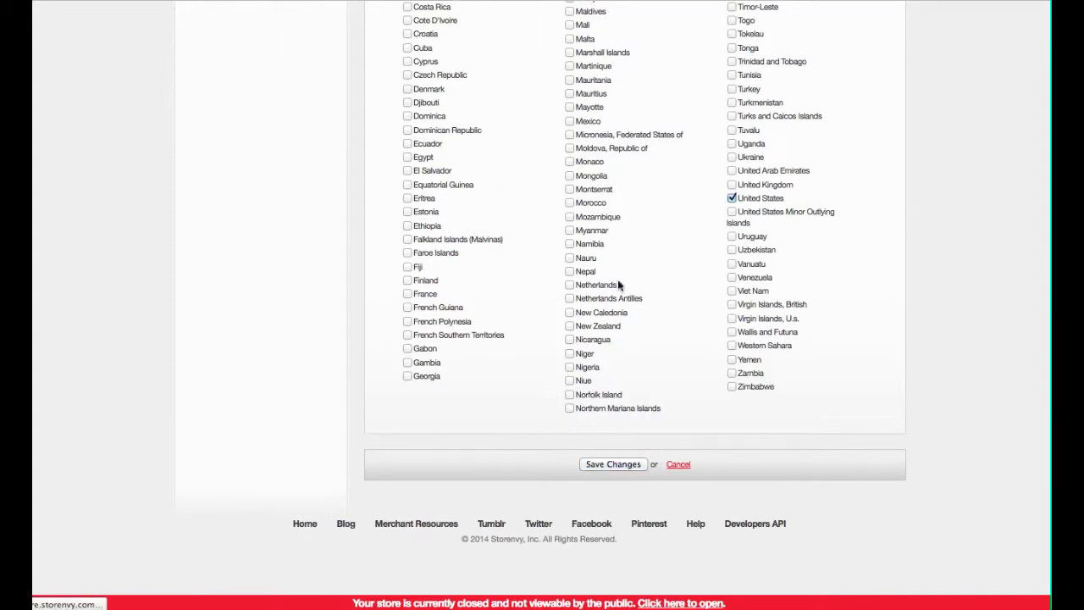
{"action": "left_click", "coordinate": [613, 463]}
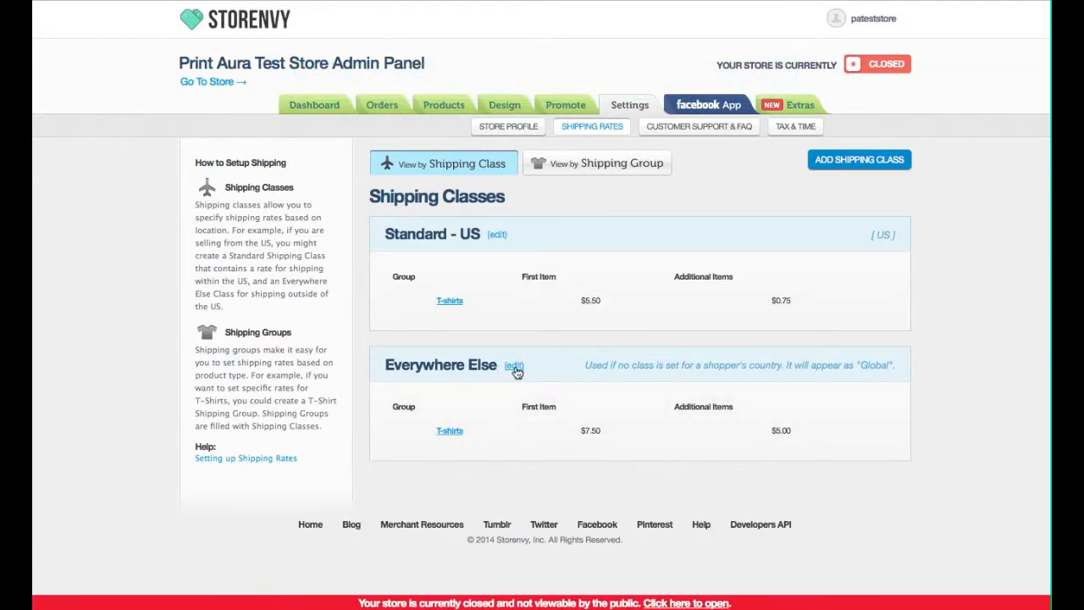
{"action": "mouse_move", "coordinate": [499, 349]}
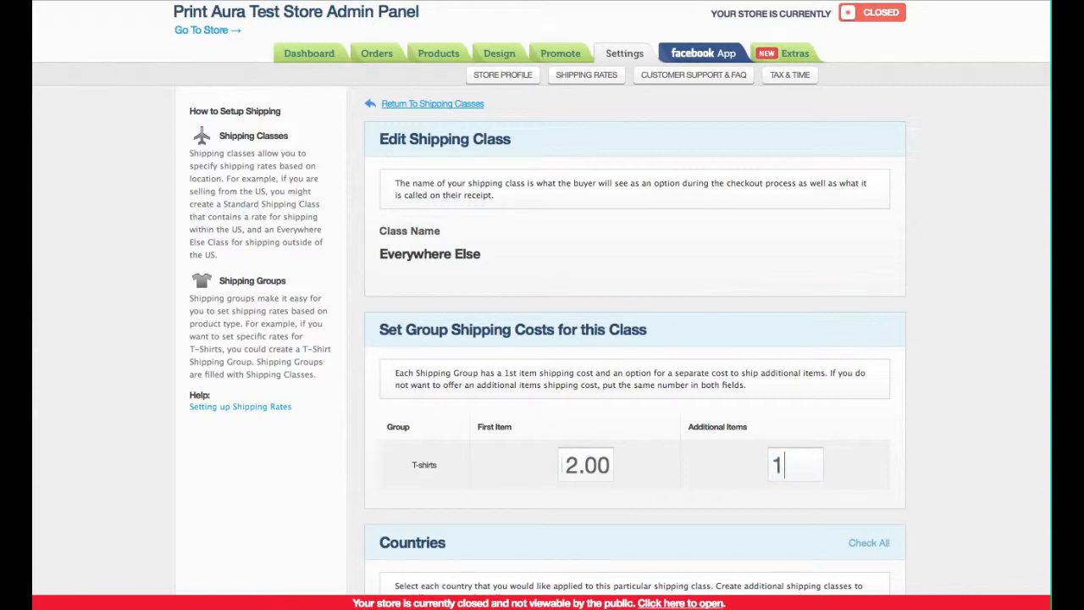
Save Everywhere Else with T-shirts at $12.00 first item and $1.00 additional.
{"action": "scroll", "scroll_direction": "down", "scroll_amount": 3}
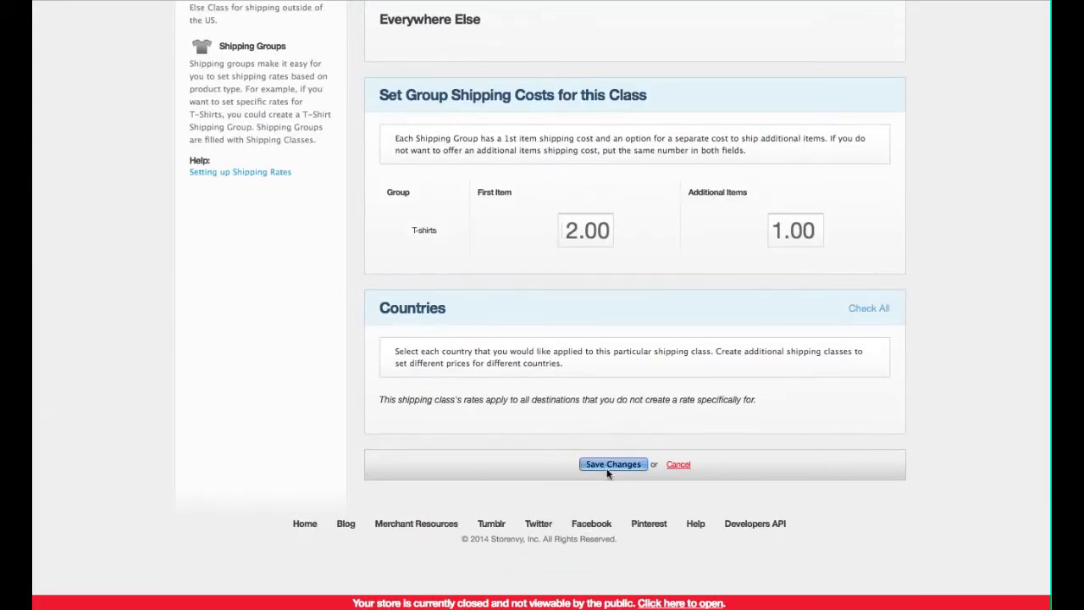
{"action": "left_click", "coordinate": [612, 464]}
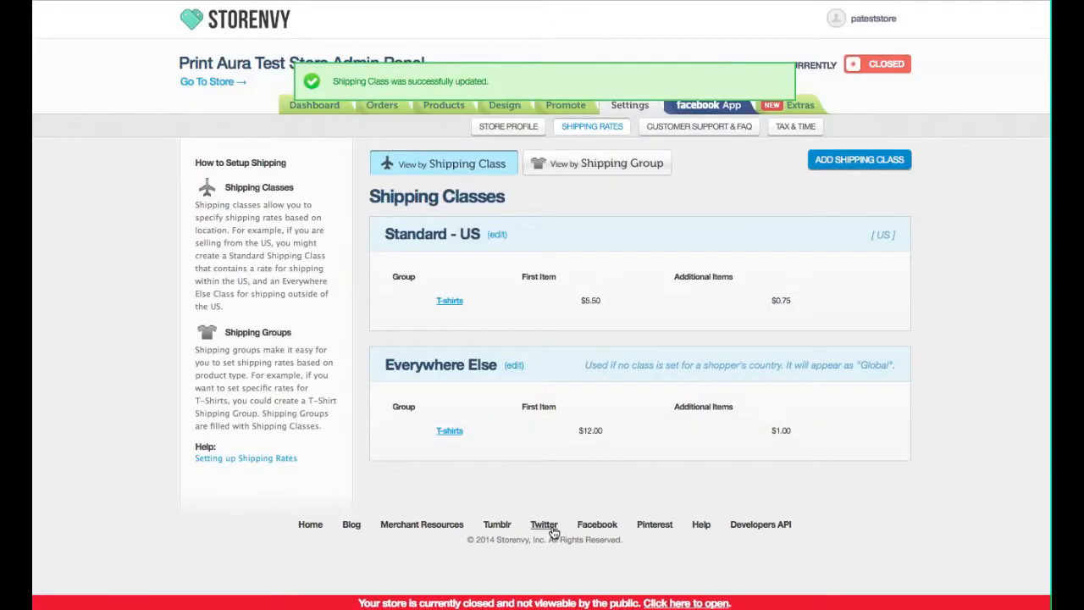
{"action": "mouse_move", "coordinate": [858, 159]}
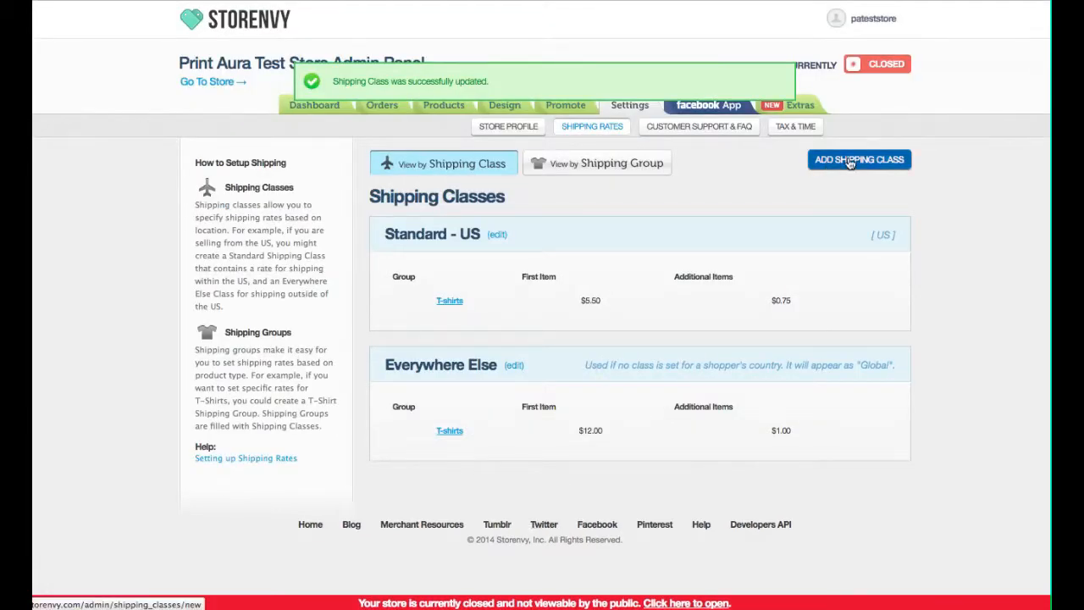
Add a 'Canada' class for Canada charging T-shirts $8.00 and $1.00 additional.
{"action": "left_click", "coordinate": [857, 159]}
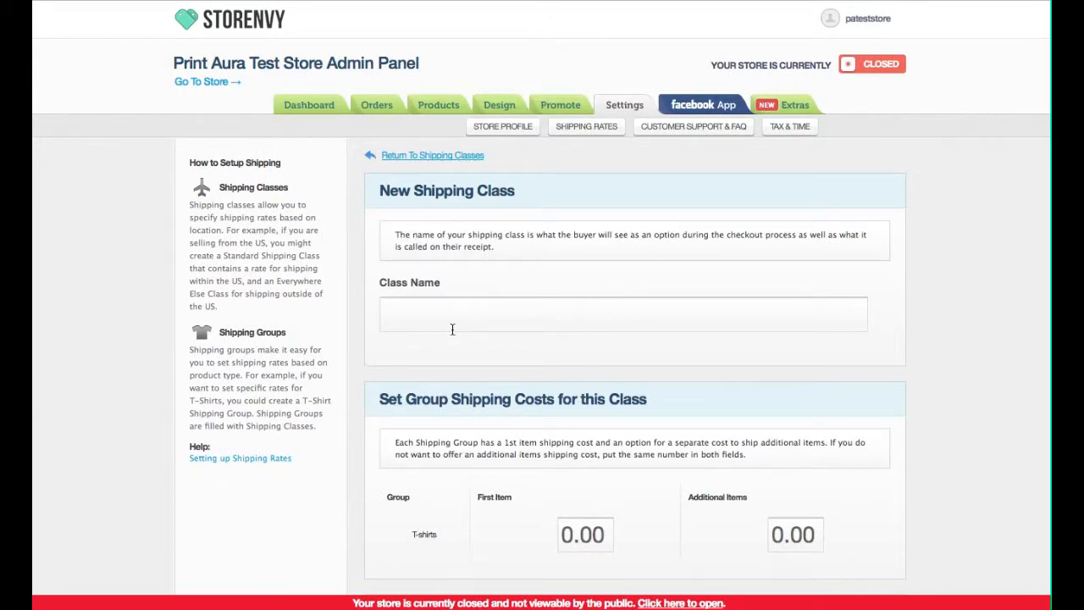
{"action": "type", "text": "Canada"}
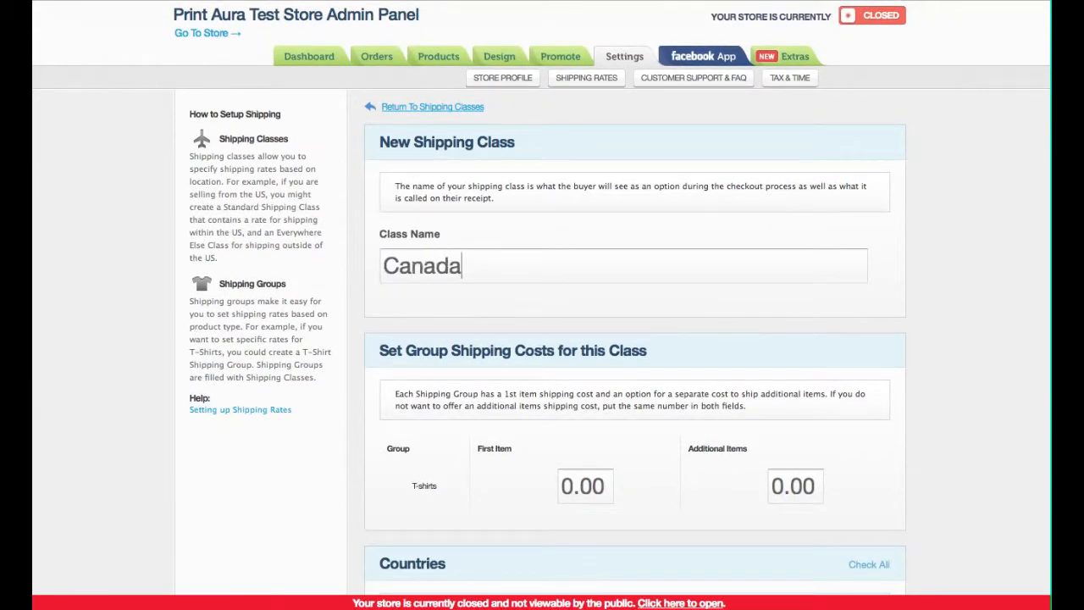
{"action": "scroll", "scroll_direction": "down", "scroll_amount": 3}
{"action": "type", "text": "1"}
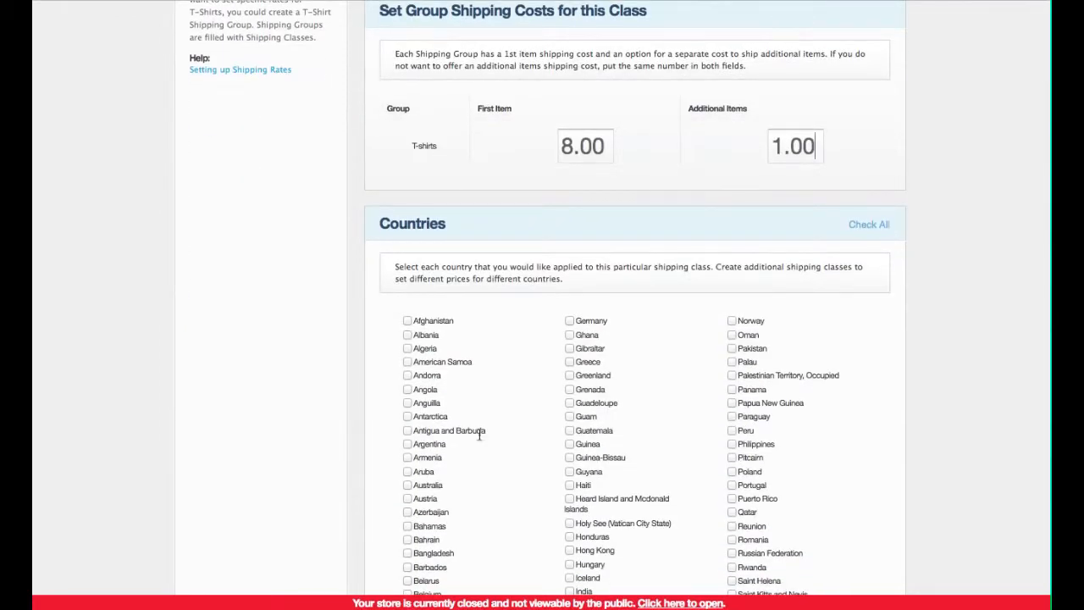
{"action": "scroll", "scroll_direction": "down", "scroll_amount": 3}
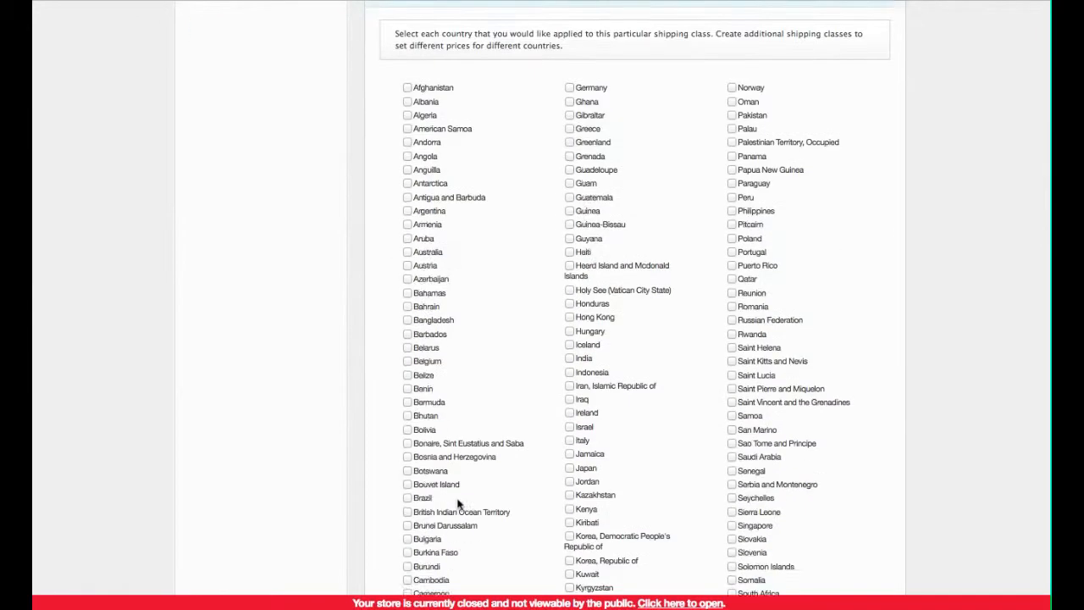
{"action": "scroll", "scroll_direction": "down", "scroll_amount": 3}
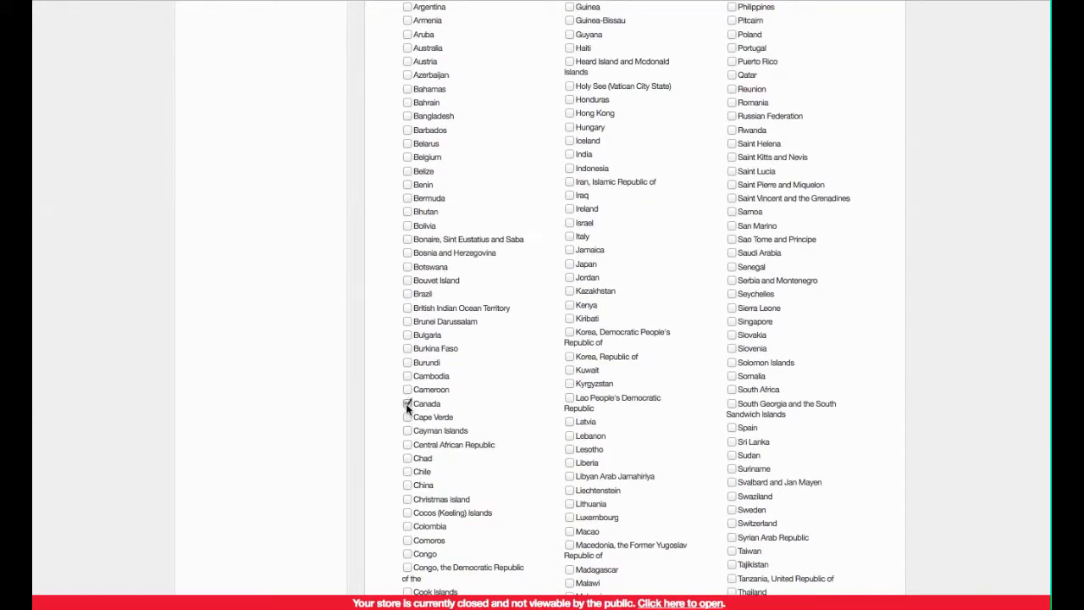
{"action": "scroll", "scroll_direction": "down", "scroll_amount": 3}
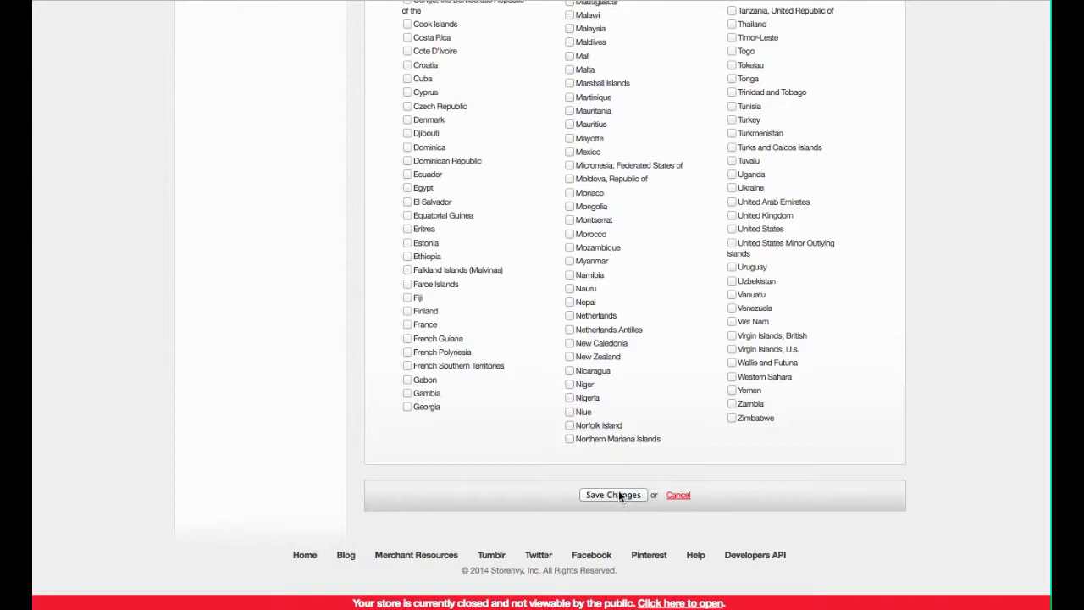
{"action": "left_click", "coordinate": [612, 495]}
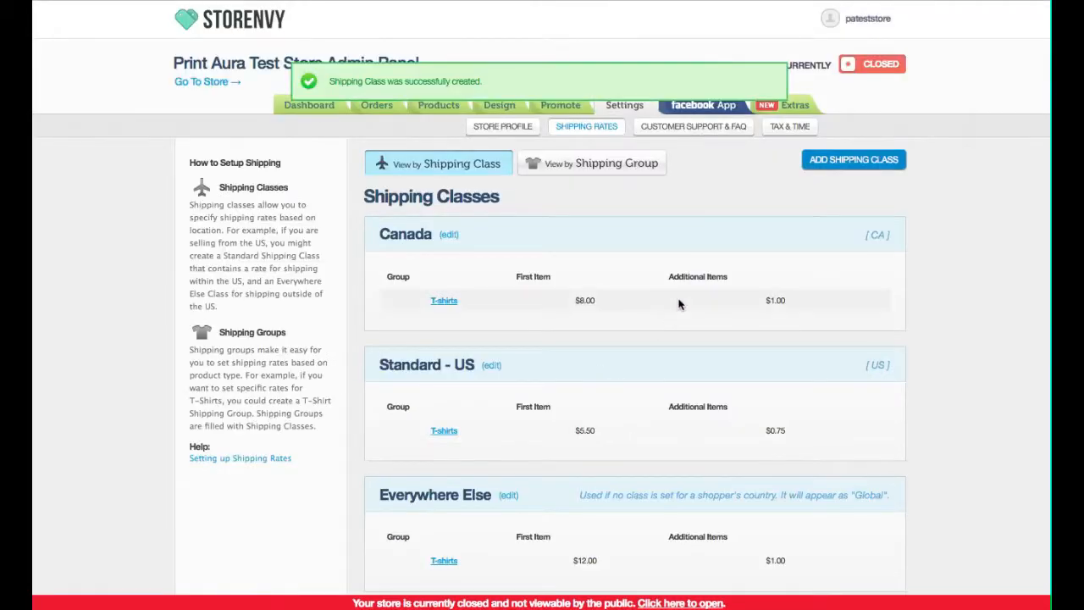
{"action": "mouse_move", "coordinate": [639, 367]}
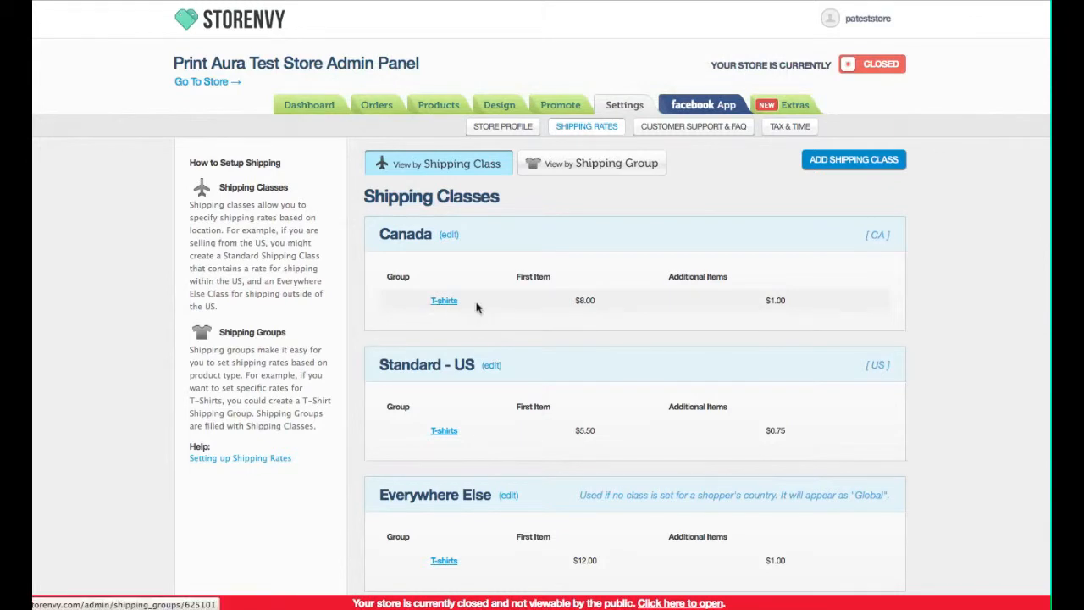
{"action": "mouse_move", "coordinate": [568, 316]}
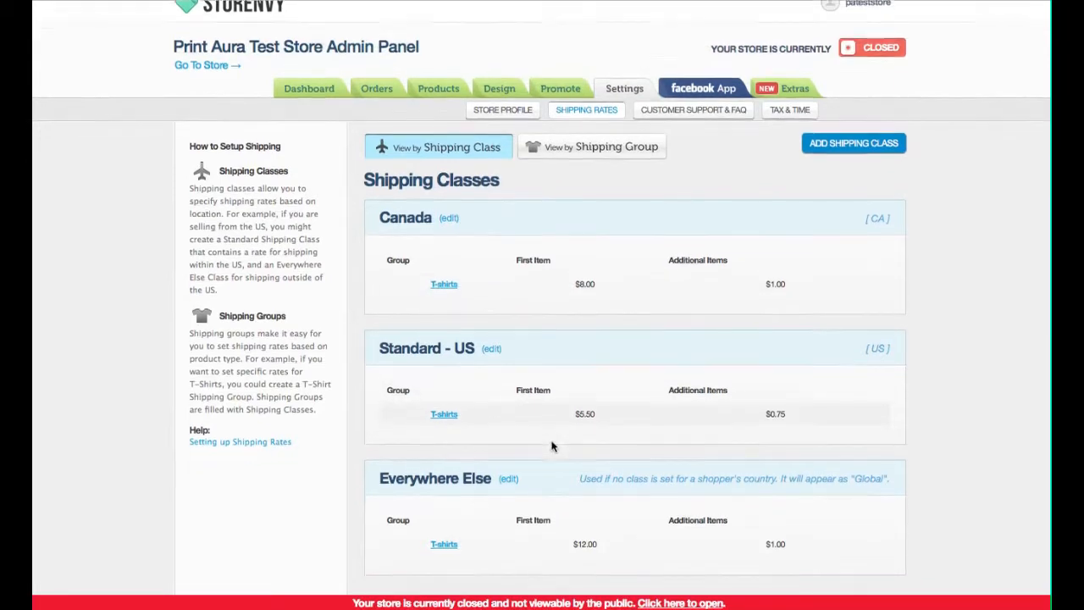
Switch to the shipping group view showing T-shirts' Canada, Standard - US and Everywhere Else rates.
{"action": "scroll", "scroll_direction": "down", "scroll_amount": 3}
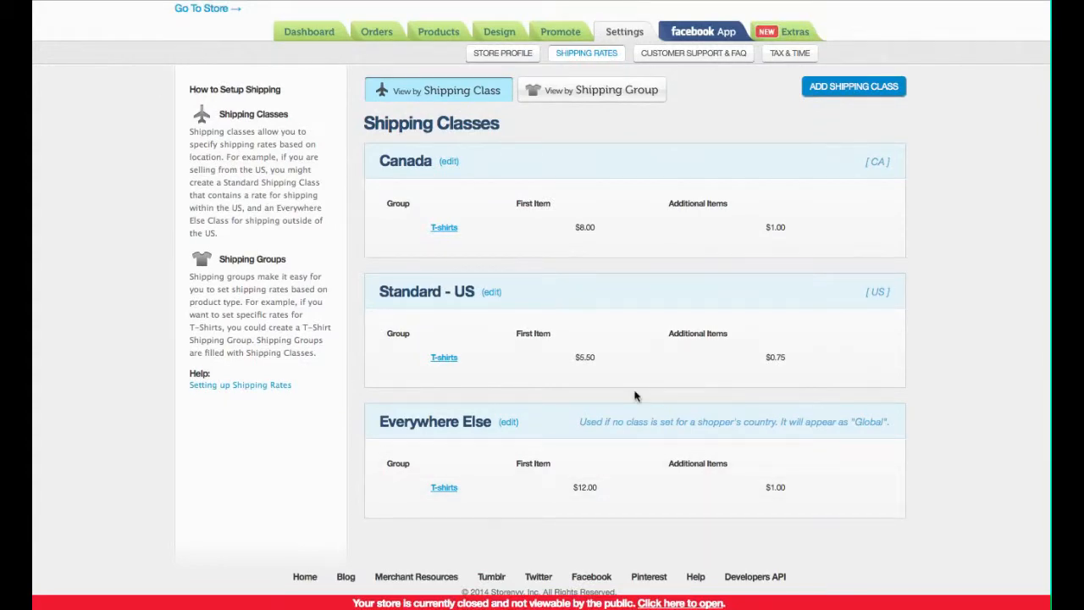
{"action": "left_click", "coordinate": [592, 89]}
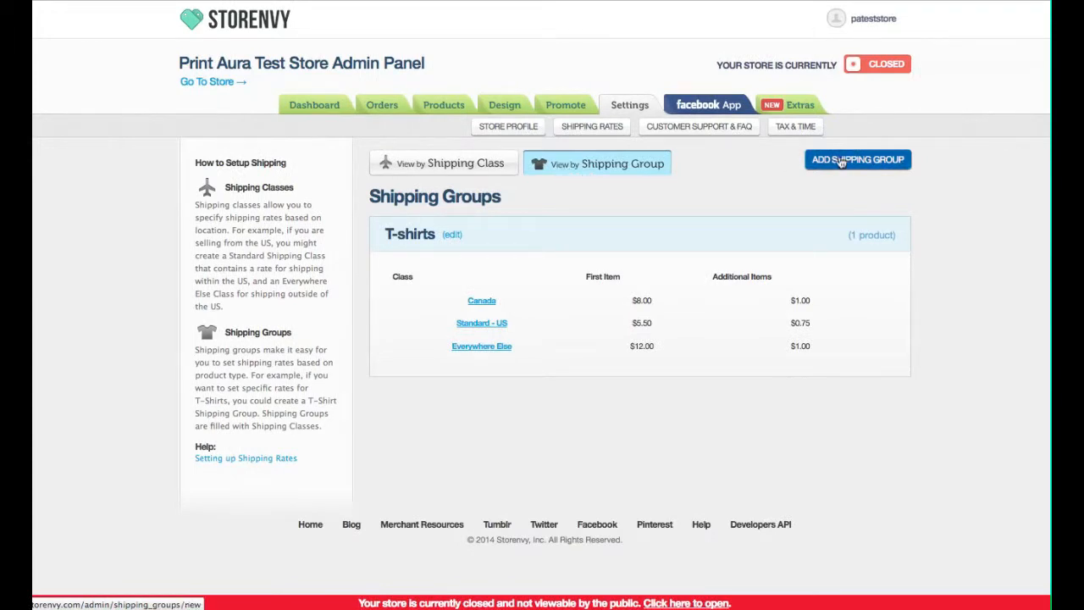
Add a new shipping group named 'Sweatshirts'.
{"action": "left_click", "coordinate": [857, 160]}
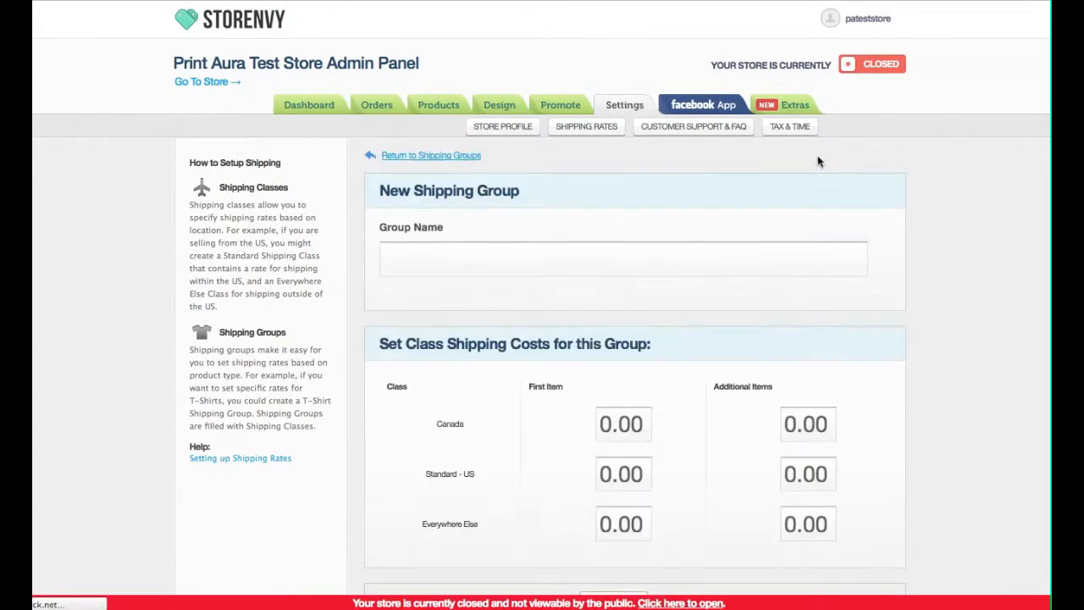
{"action": "type", "text": "Sweatshirts"}
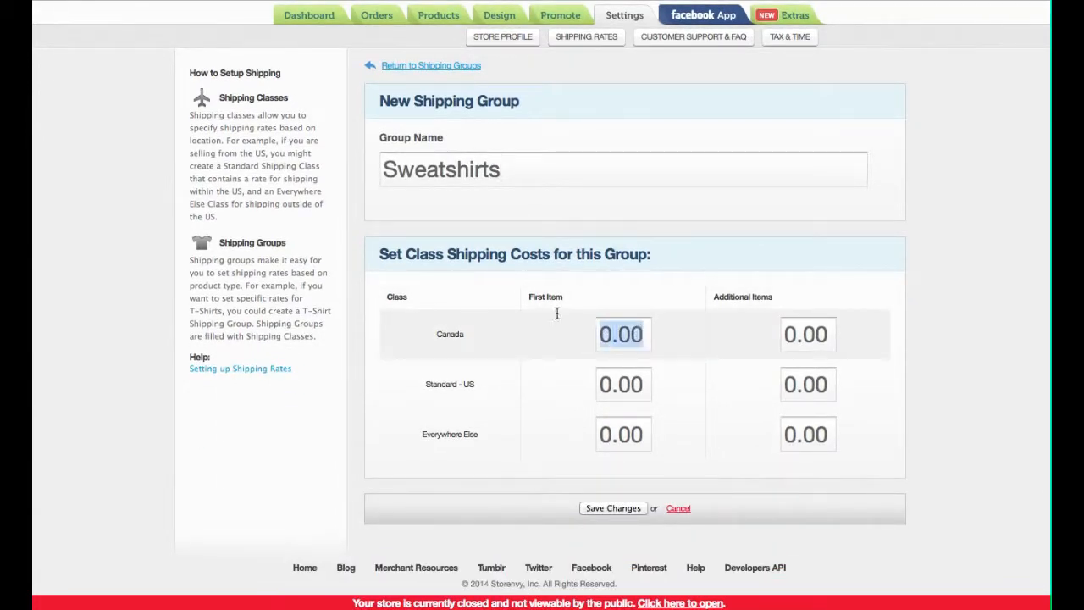
{"action": "mouse_move", "coordinate": [544, 310]}
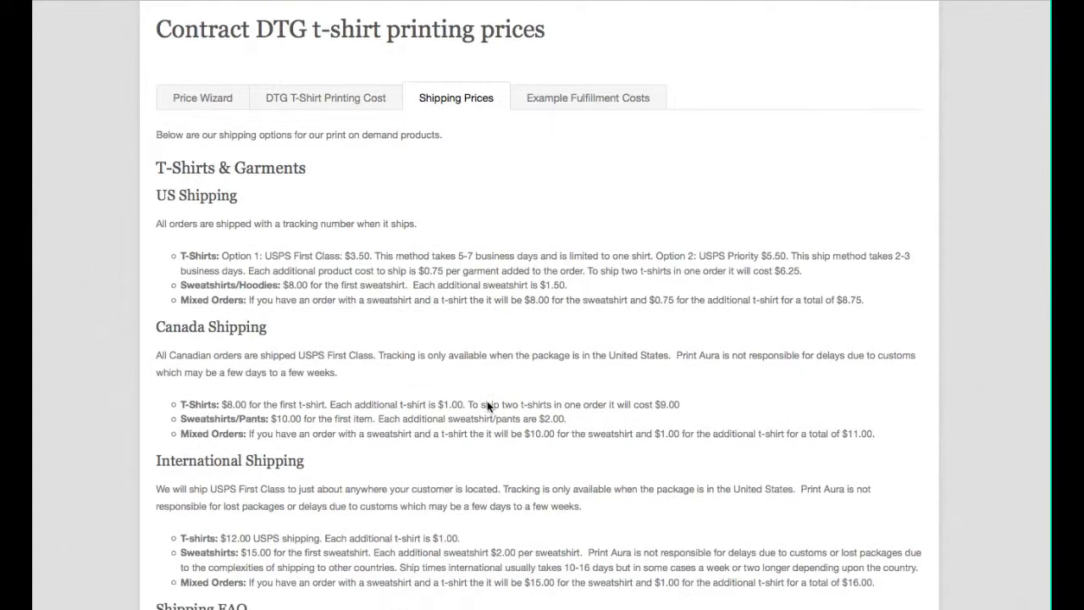
Scroll Print Aura's shipping prices to read the sweatshirt rates.
{"action": "scroll", "scroll_direction": "down", "scroll_amount": 3}
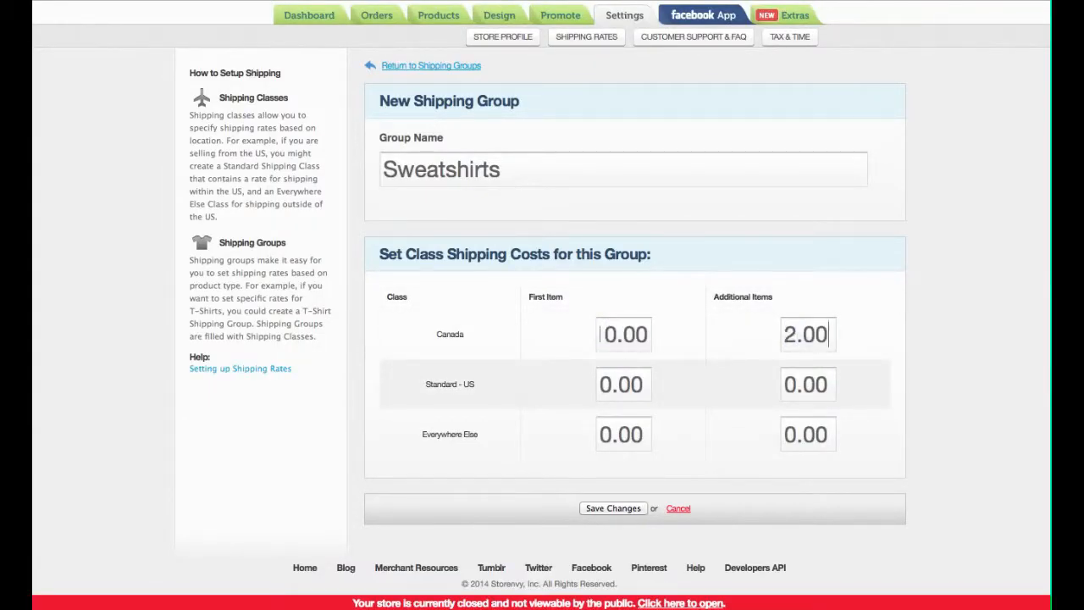
Enter Sweatshirts rates: Canada $10/$2, Standard - US $8/$1.50, Everywhere Else $15/$2, and save.
{"action": "type", "text": "8.0"}
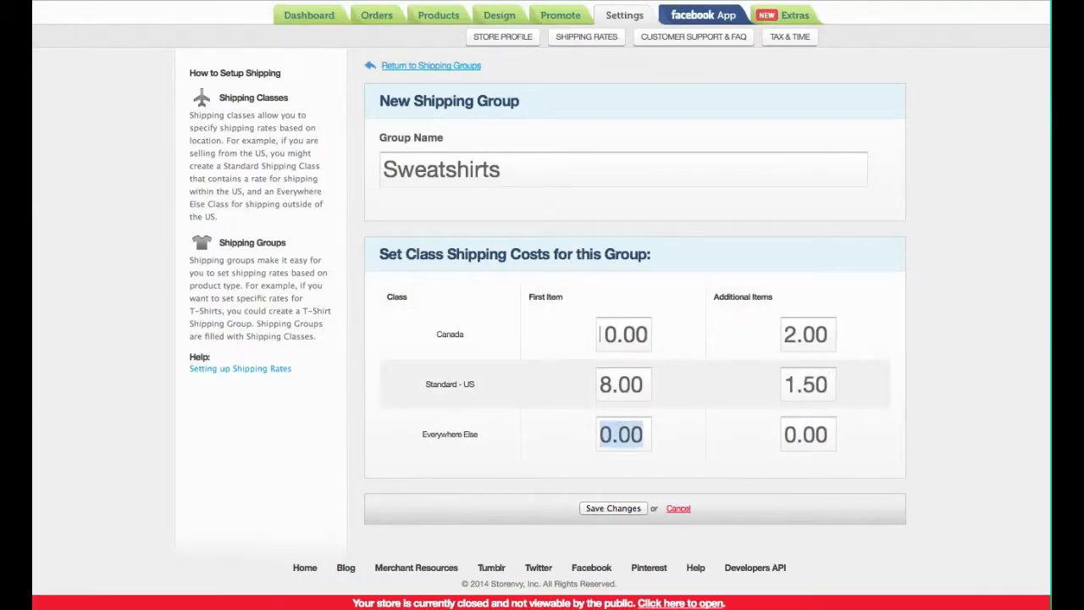
{"action": "type", "text": "5.00"}
{"action": "left_click", "coordinate": [807, 434]}
{"action": "type", "text": "2"}
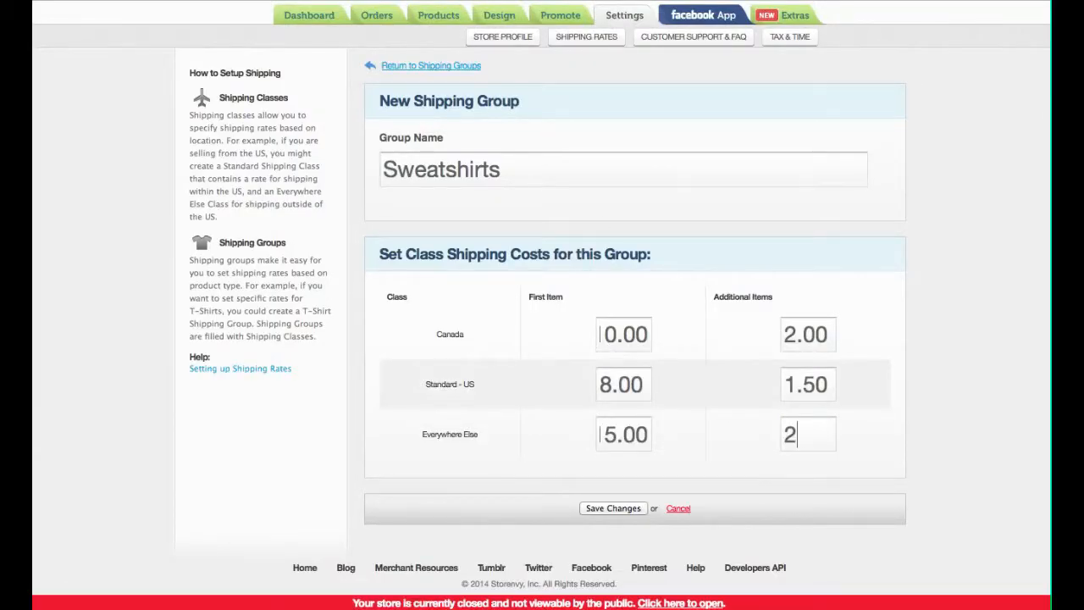
{"action": "left_click", "coordinate": [612, 508]}
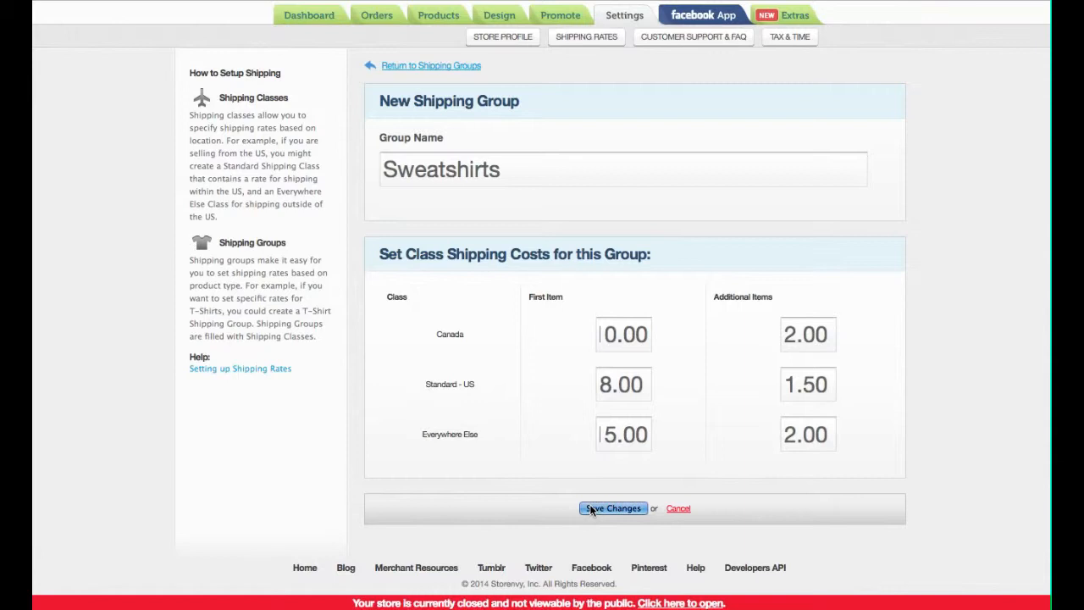
{"action": "left_click", "coordinate": [612, 508]}
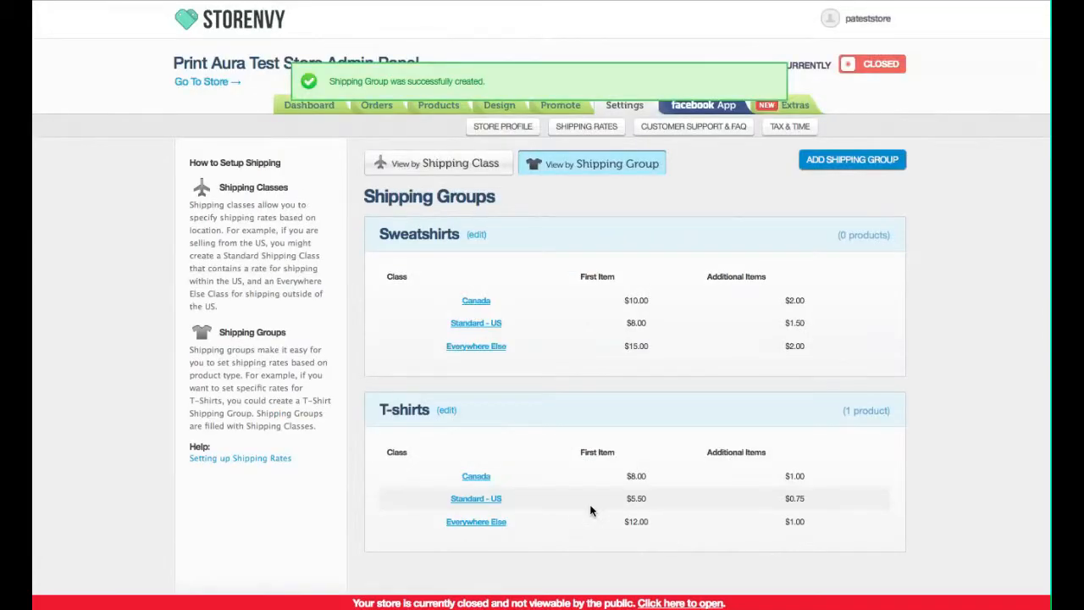
{"action": "mouse_move", "coordinate": [570, 412]}
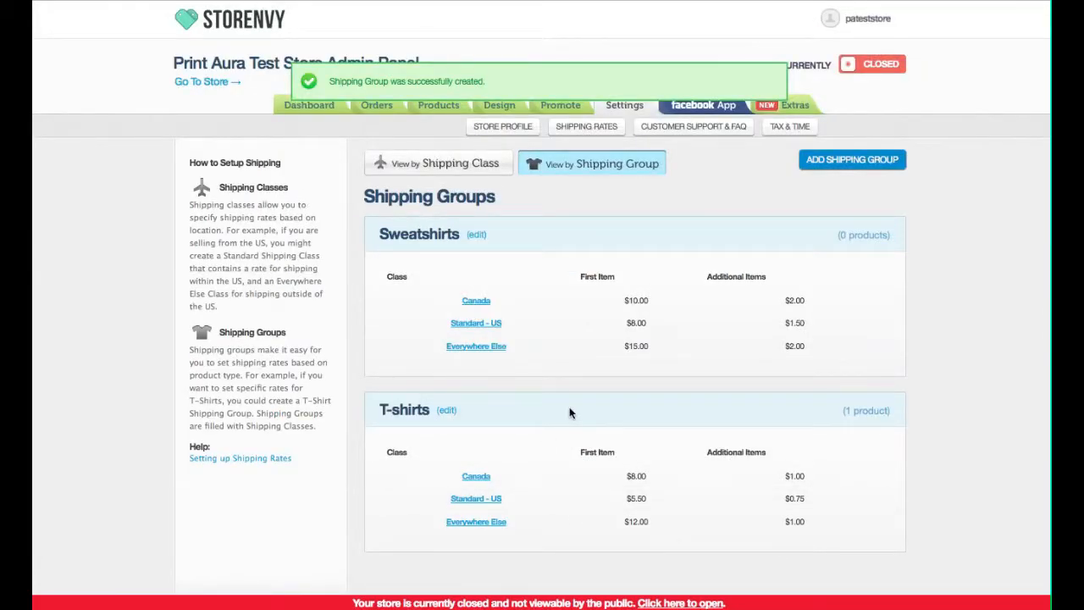